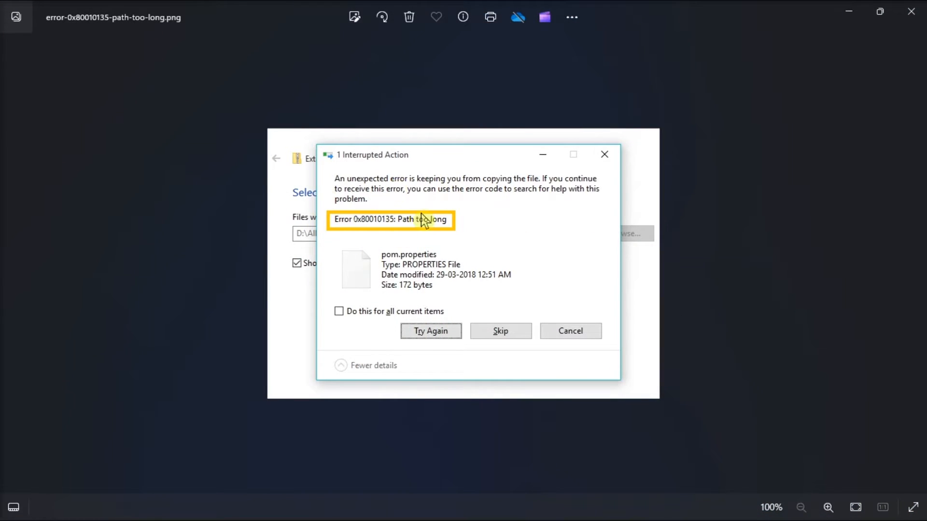
{"action": "mouse_move", "coordinate": [726, 221]}
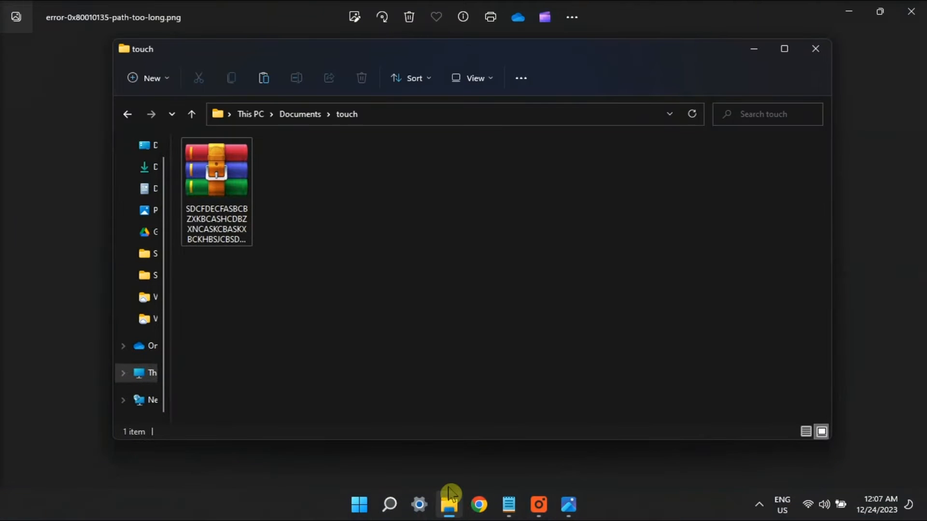
Select the long-named zip file and bring up its shortcut menu for renaming
{"action": "left_click", "coordinate": [216, 167]}
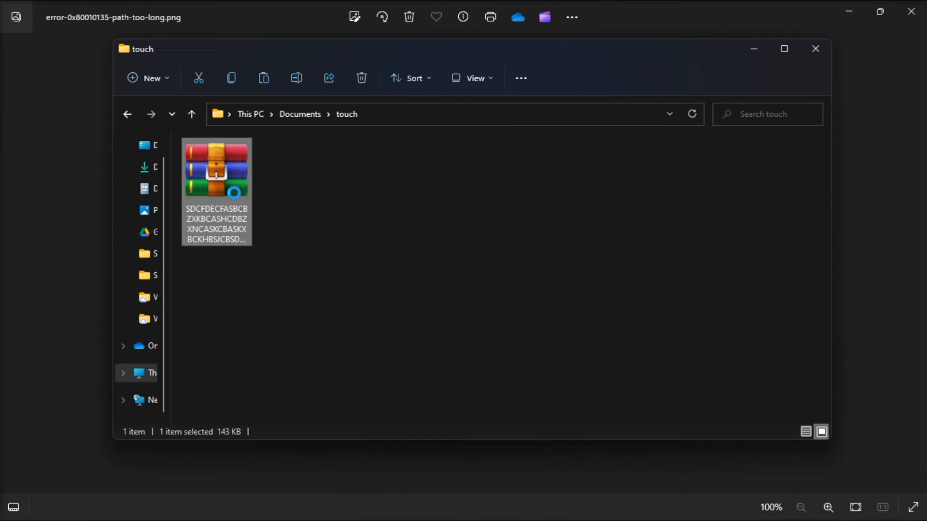
{"action": "right_click", "coordinate": [216, 172]}
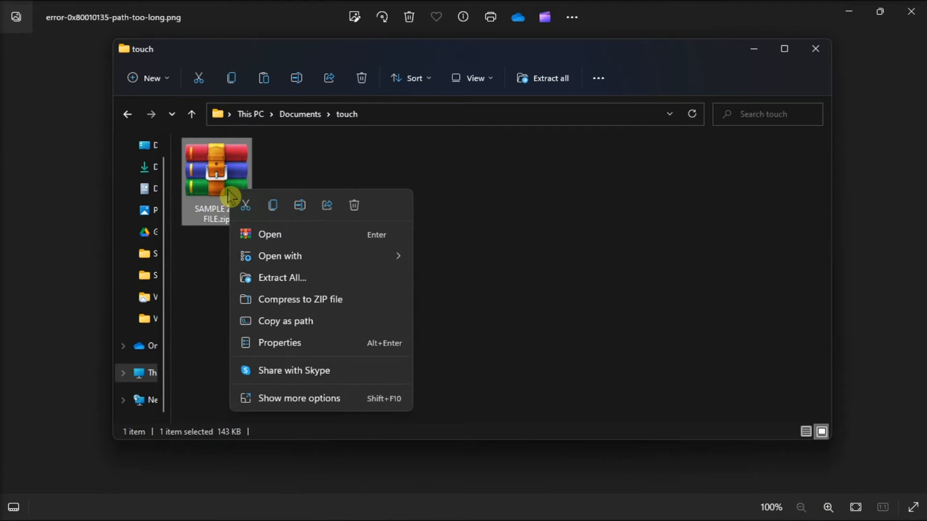
Extract SAMPLE ZIP FILE.zip to the default SAMPLE ZIP FILE folder, then switch to the browser with the 7-Zip site
{"action": "left_click", "coordinate": [282, 278]}
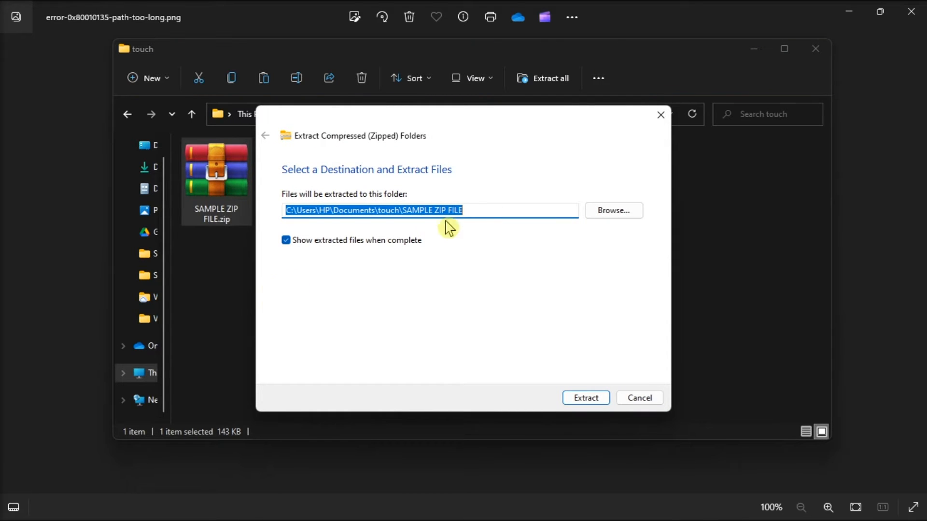
{"action": "mouse_move", "coordinate": [583, 367]}
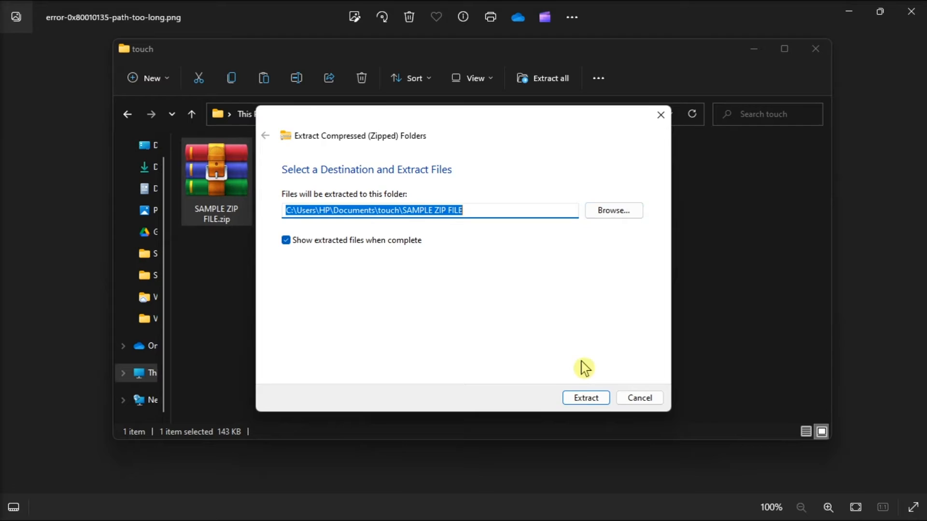
{"action": "left_click", "coordinate": [585, 398]}
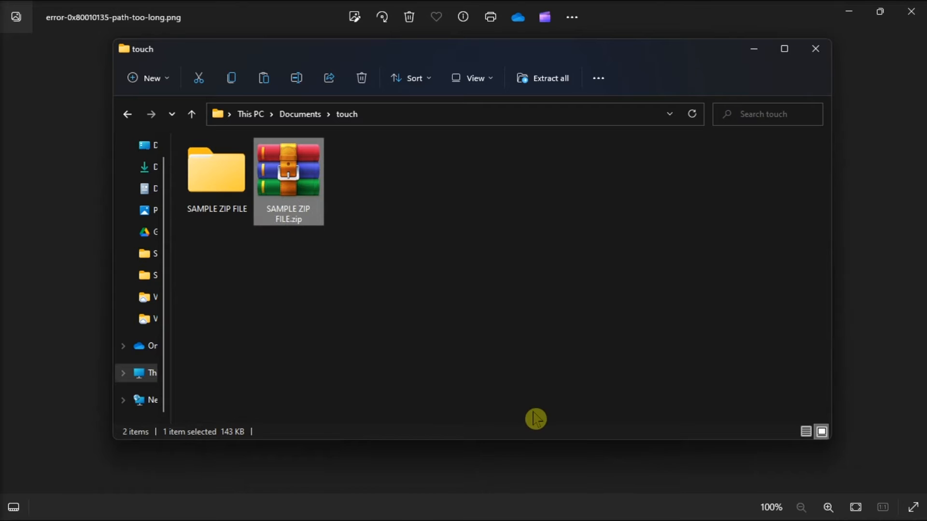
{"action": "left_click", "coordinate": [217, 178]}
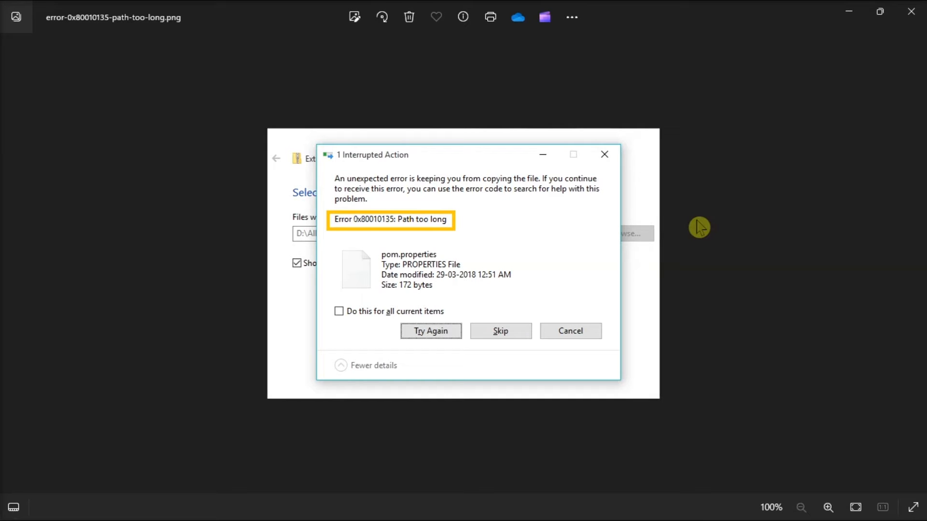
{"action": "mouse_move", "coordinate": [658, 409]}
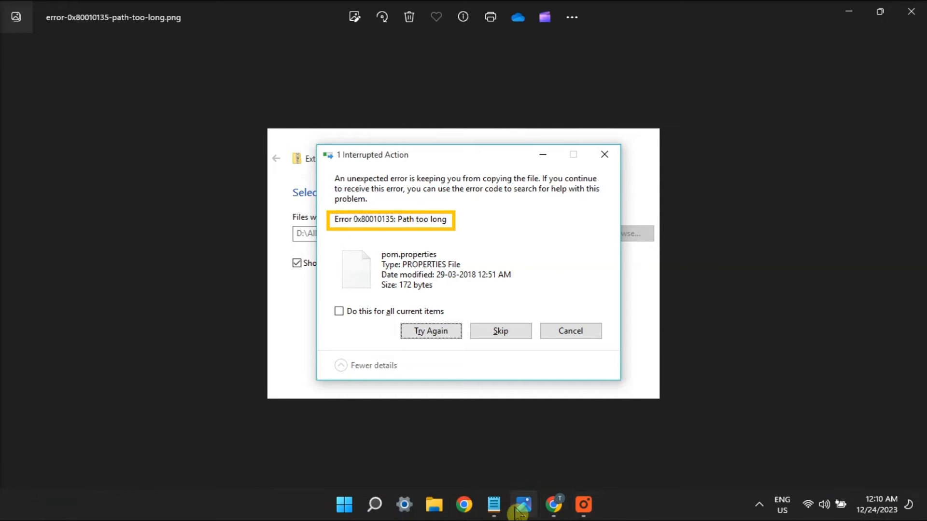
{"action": "left_click", "coordinate": [553, 505]}
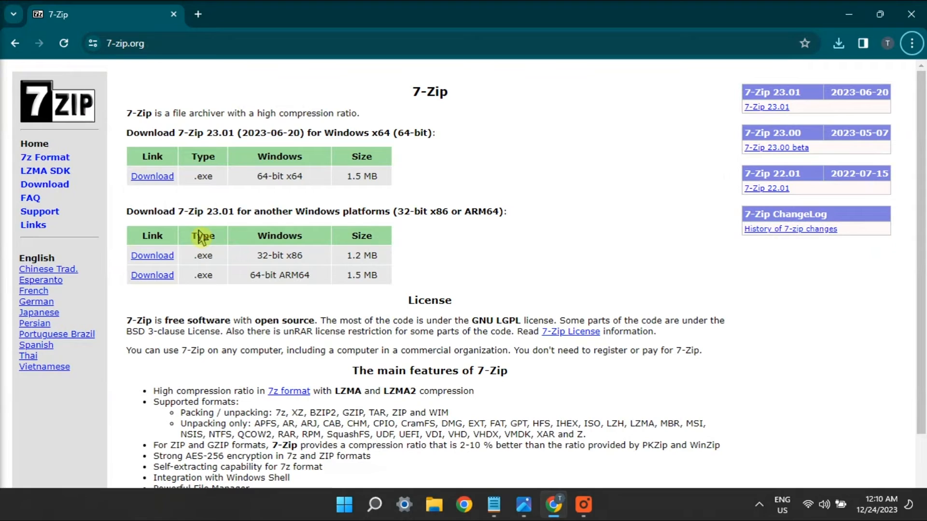
Download the 64-bit x64 7-Zip 23.01 installer, then launch Windows PowerShell from the taskbar
{"action": "left_click", "coordinate": [151, 176]}
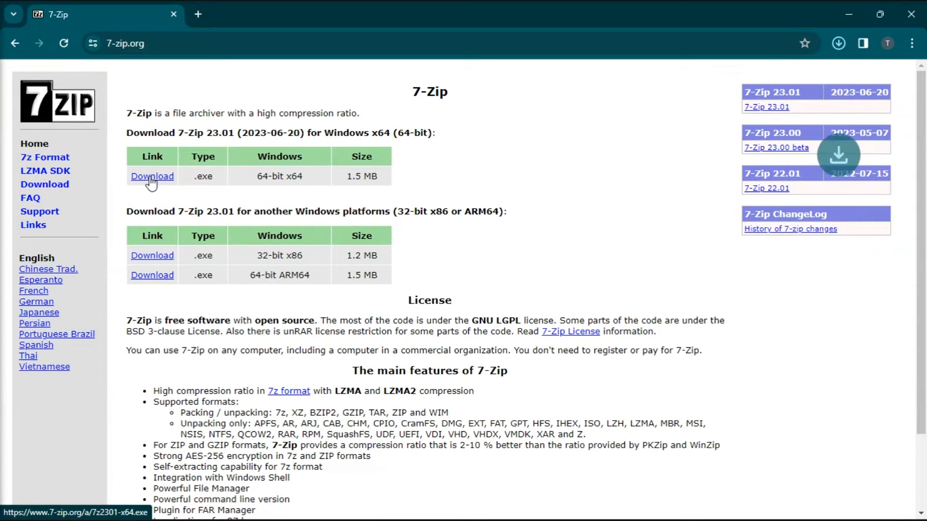
{"action": "left_click", "coordinate": [152, 176]}
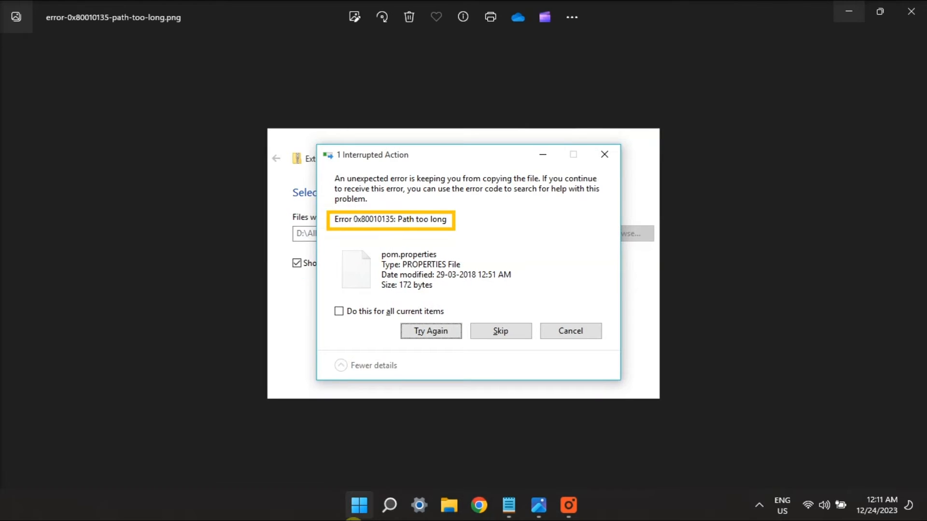
{"action": "left_click", "coordinate": [582, 505]}
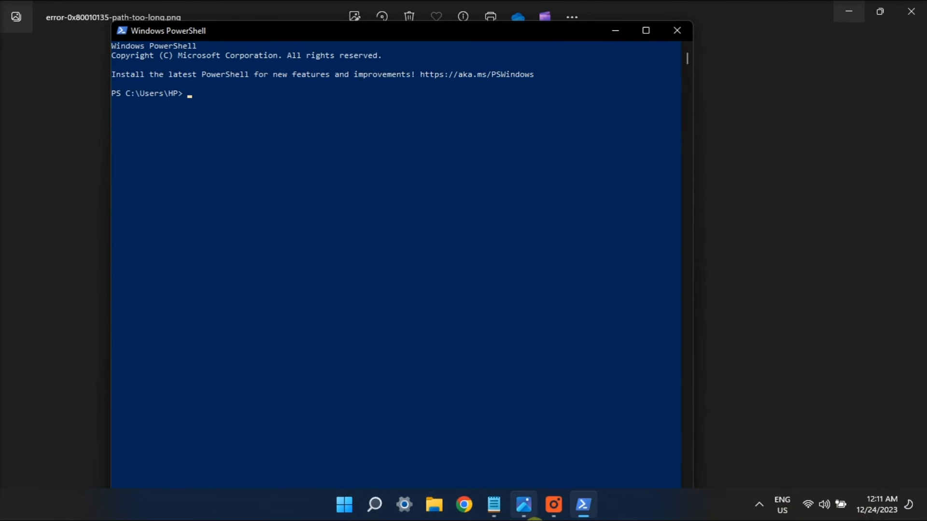